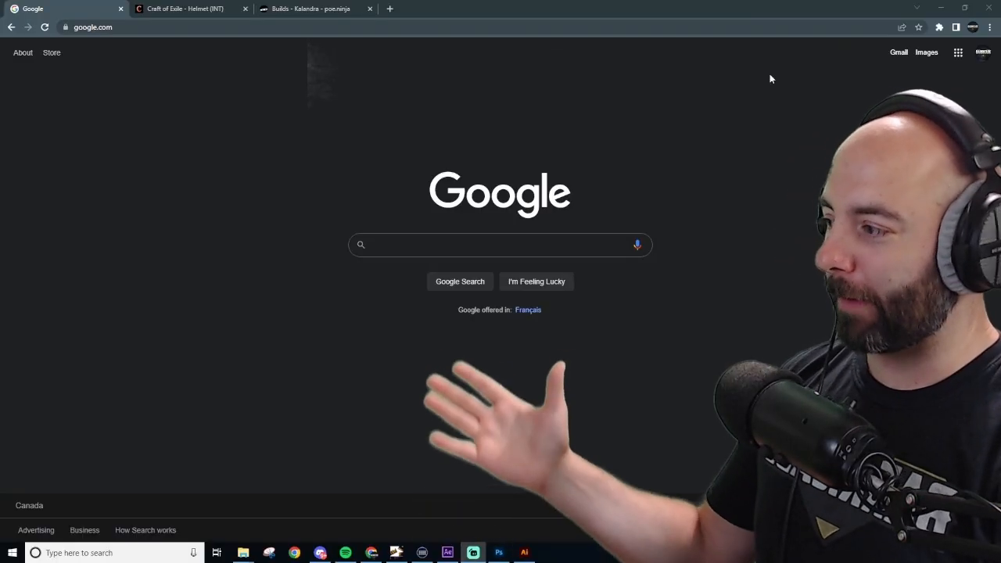
Step: Search 'path' on Google and reach pathofexile.com already logged in
text(path)
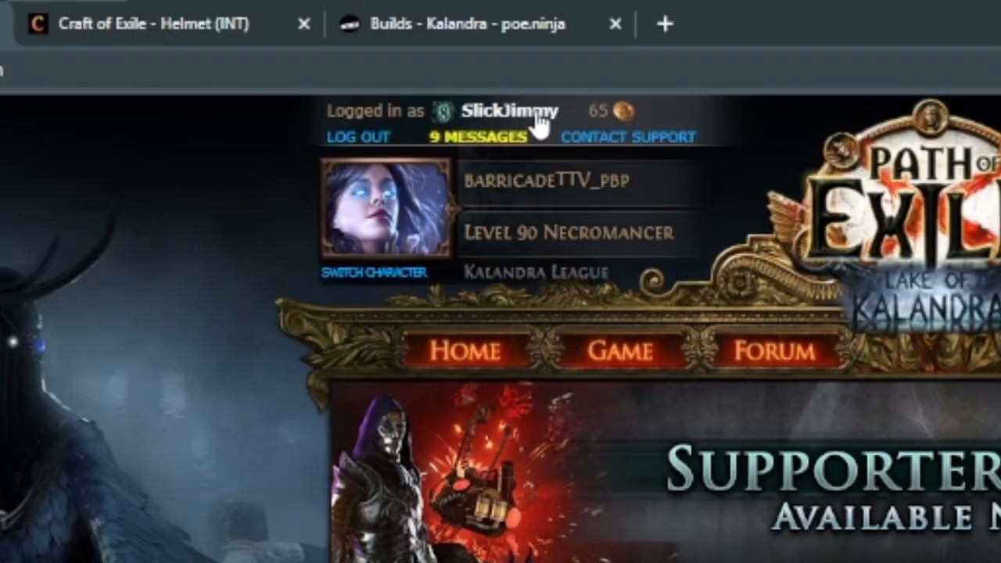
Step: Go to My Account via the account name beside 'Logged in as'
click(508, 111)
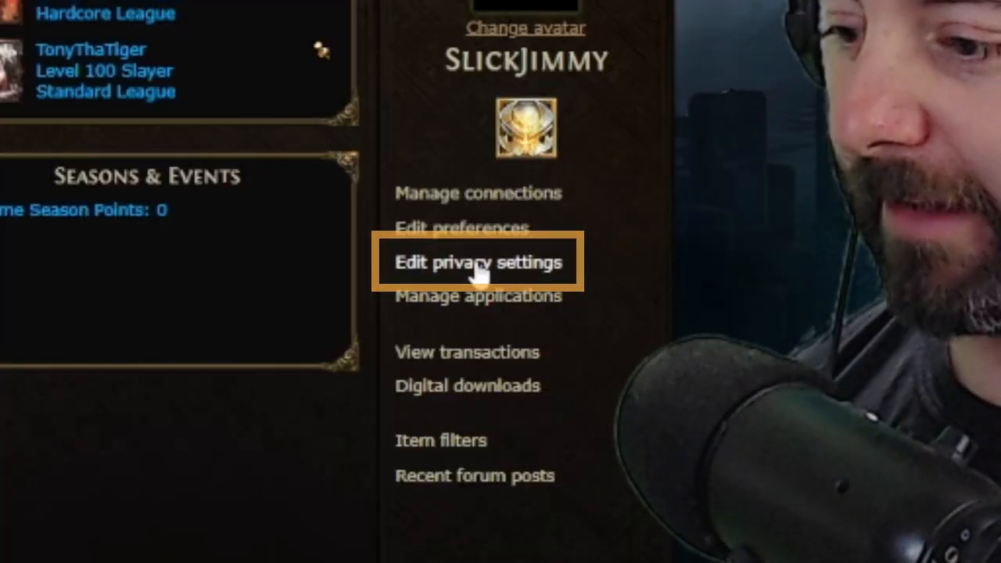
Step: Edit privacy settings with every checkbox unticked and save via Update
click(479, 261)
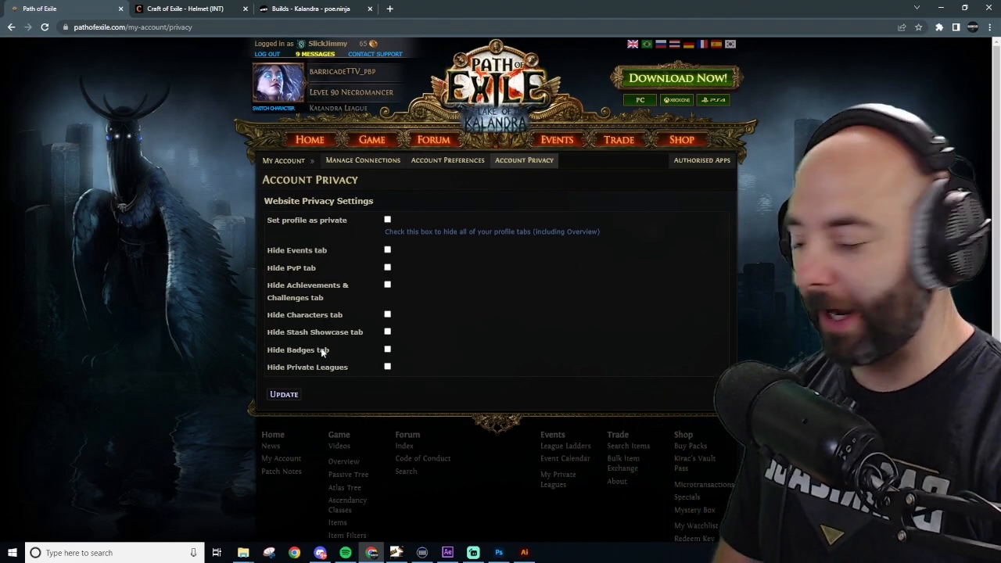
click(284, 394)
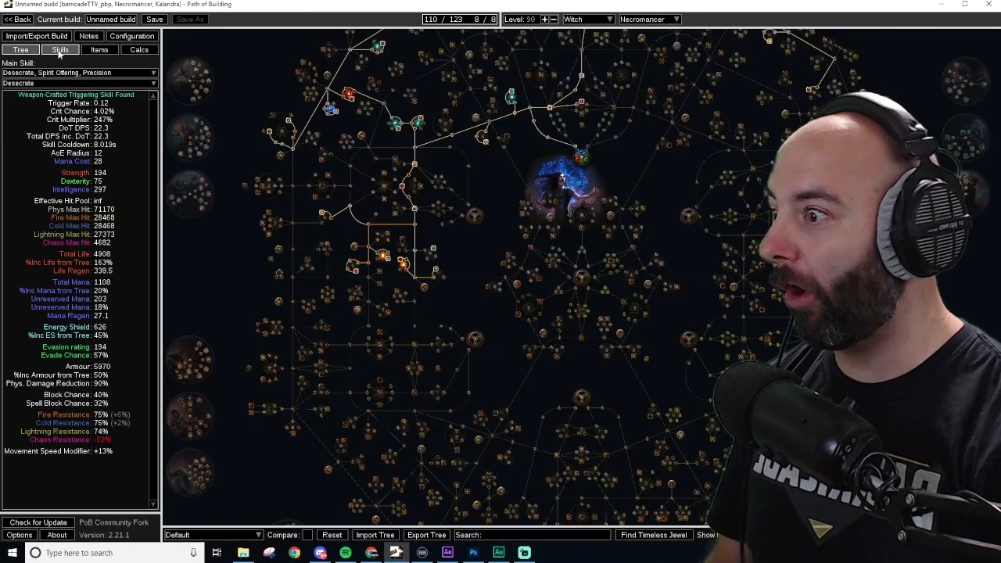
Step: Verify the import succeeded in Import/Export Build, then list the character's skill gem groups
click(36, 36)
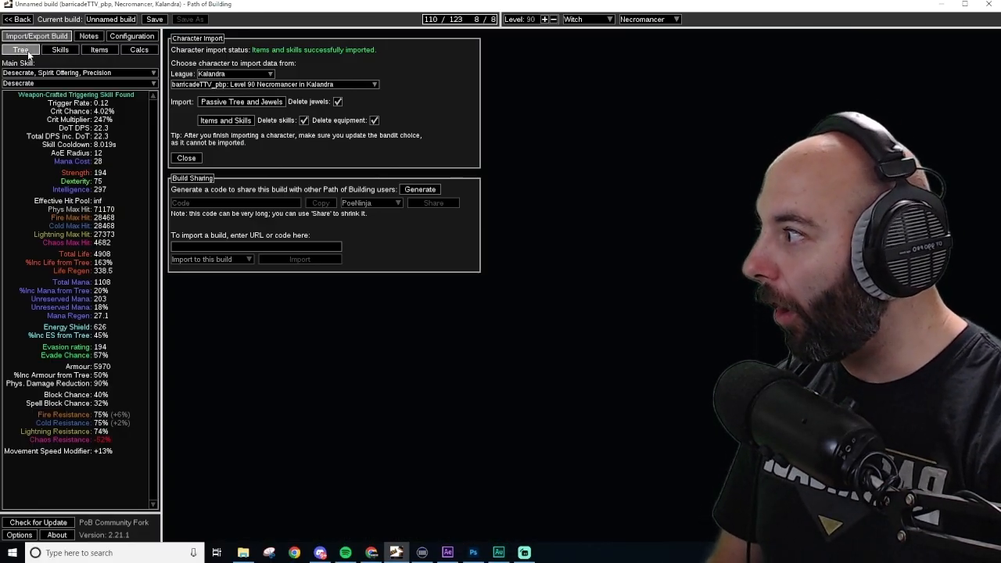
click(60, 48)
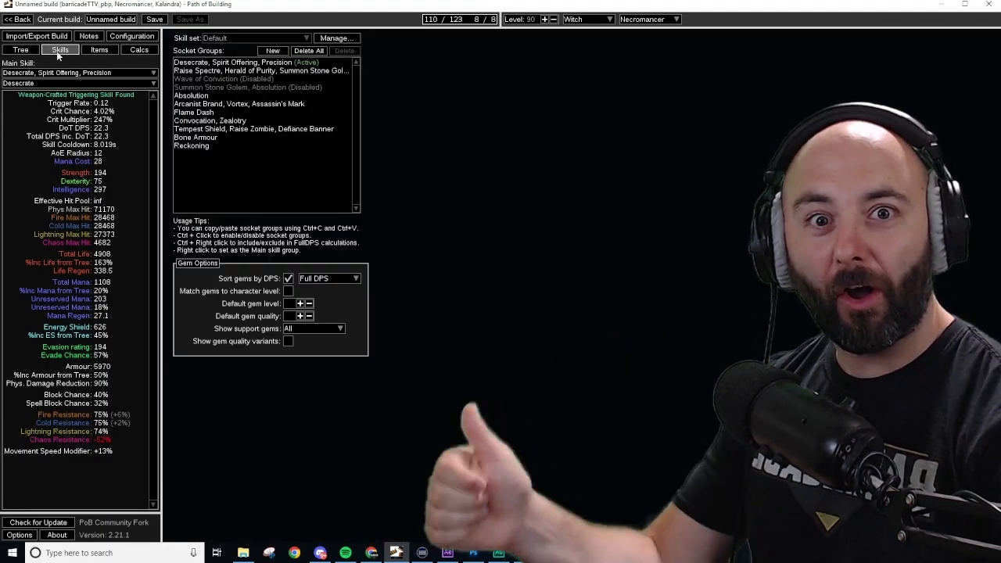